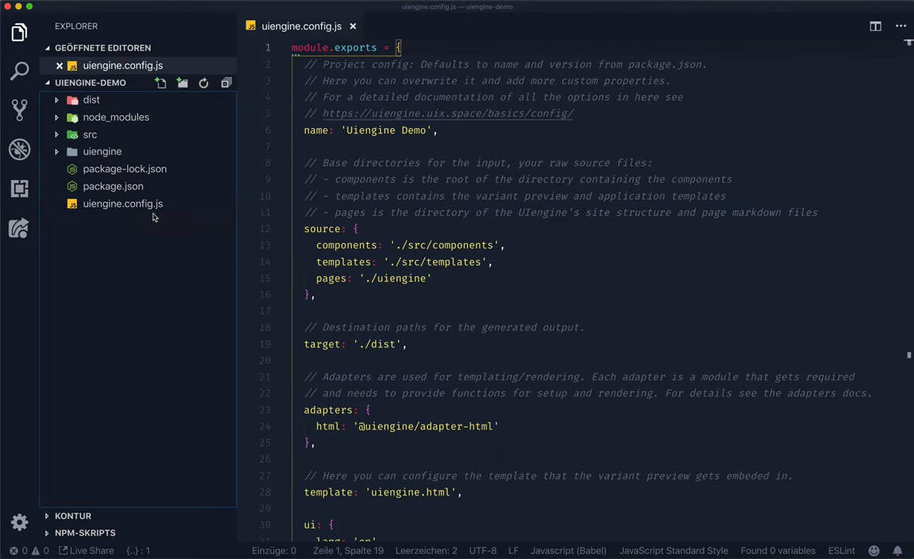
{"action": "mouse_move", "coordinate": [111, 277]}
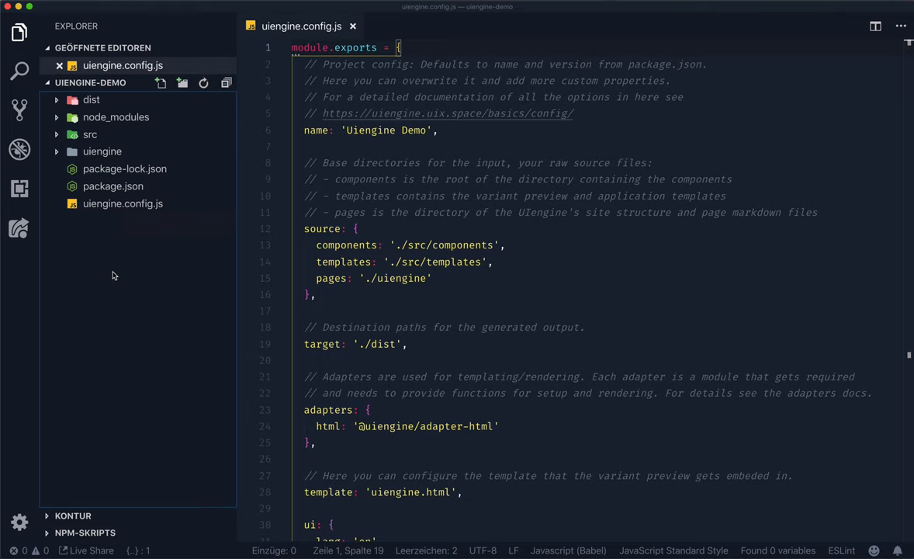
{"action": "mouse_move", "coordinate": [143, 252]}
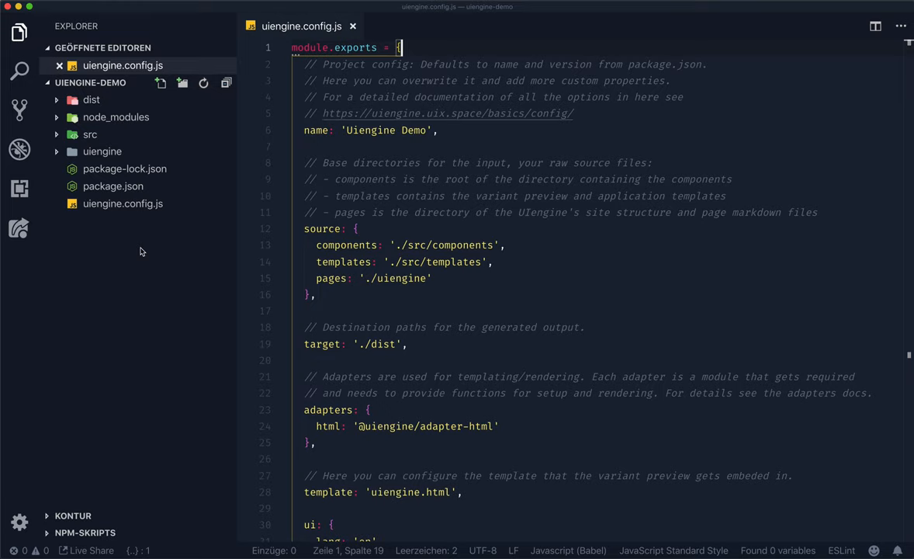
{"action": "mouse_move", "coordinate": [135, 283]}
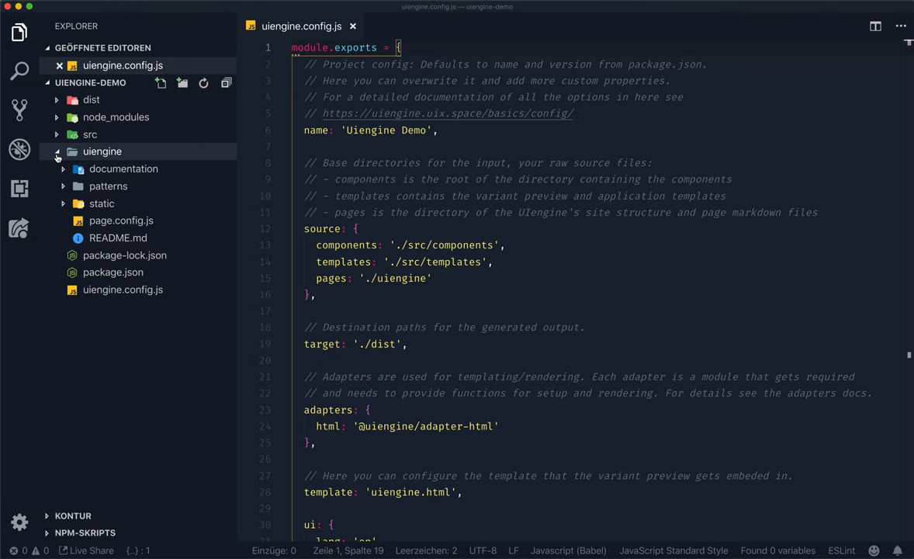
- Open the uiengine folder's README.md in the editor
{"action": "left_click", "coordinate": [118, 238]}
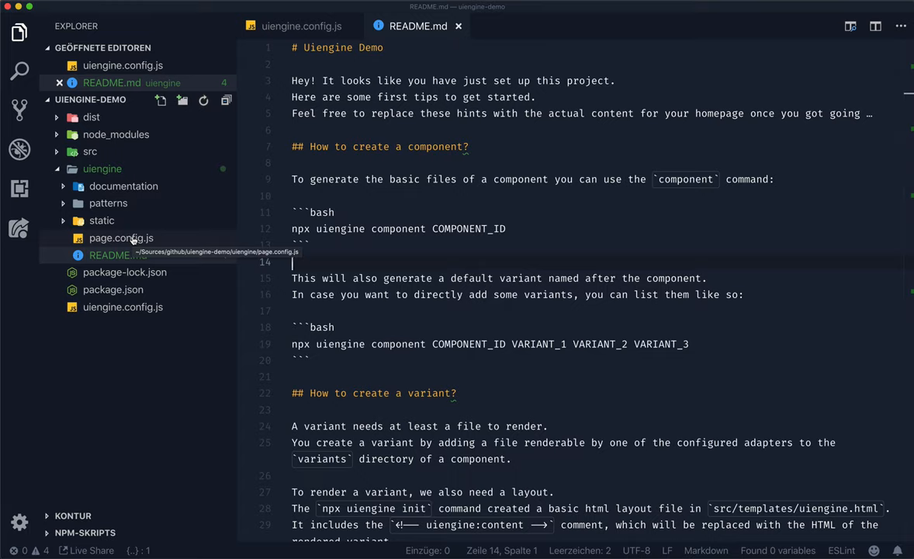
{"action": "mouse_move", "coordinate": [118, 254]}
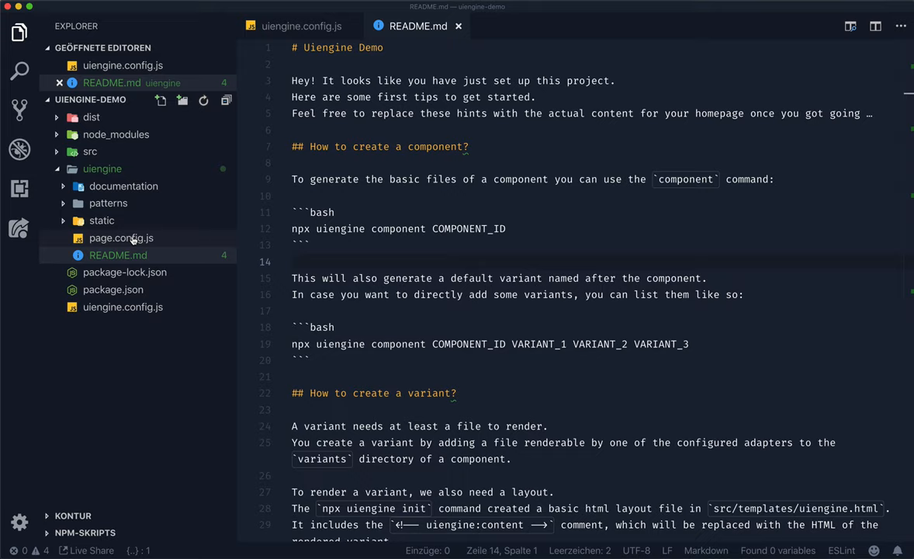
{"action": "mouse_move", "coordinate": [121, 239]}
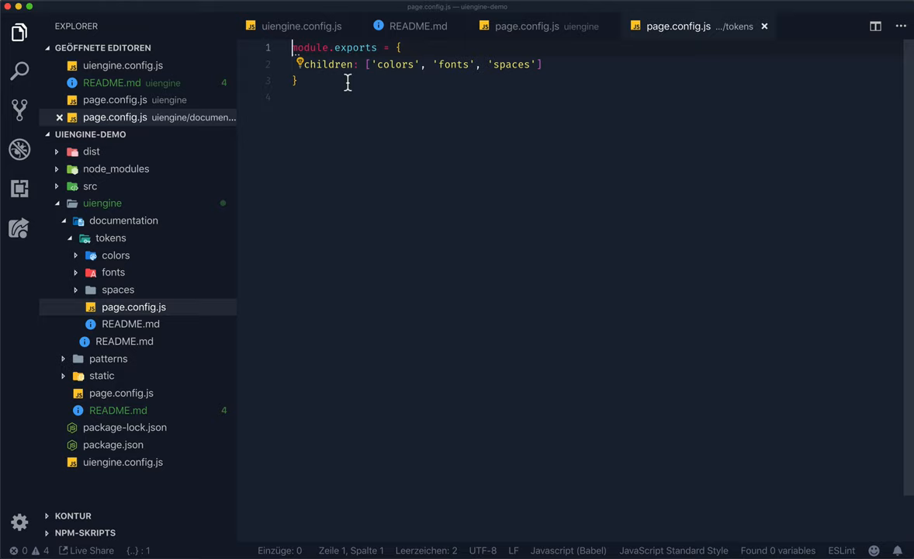
{"action": "mouse_move", "coordinate": [334, 112]}
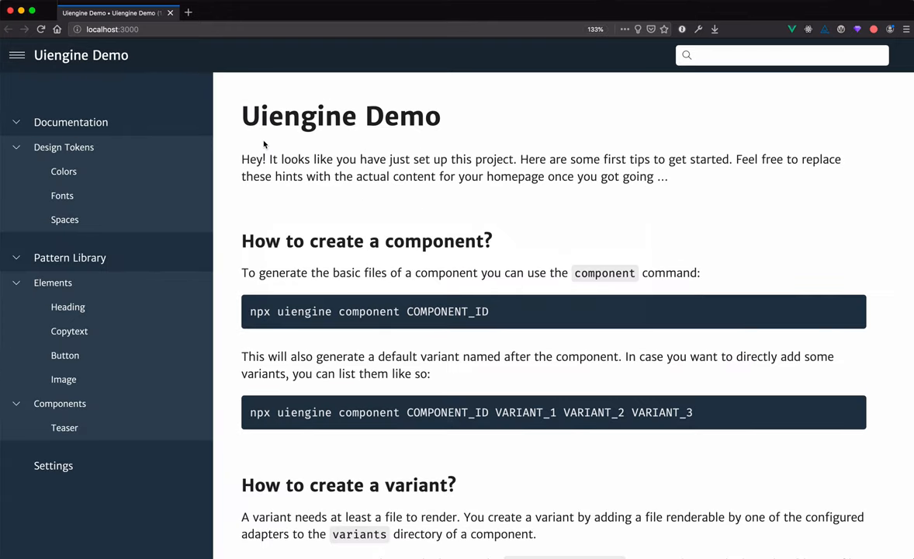
{"action": "mouse_move", "coordinate": [62, 196]}
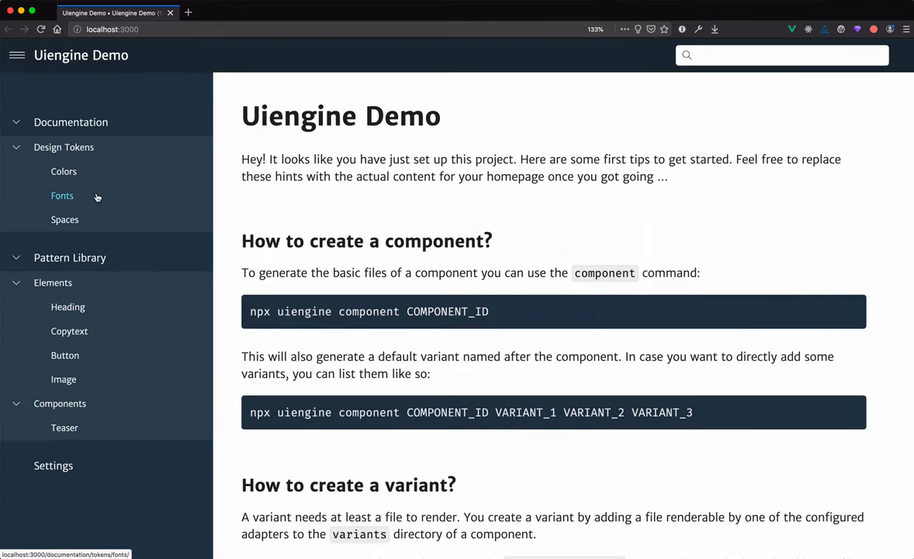
{"action": "mouse_move", "coordinate": [155, 245]}
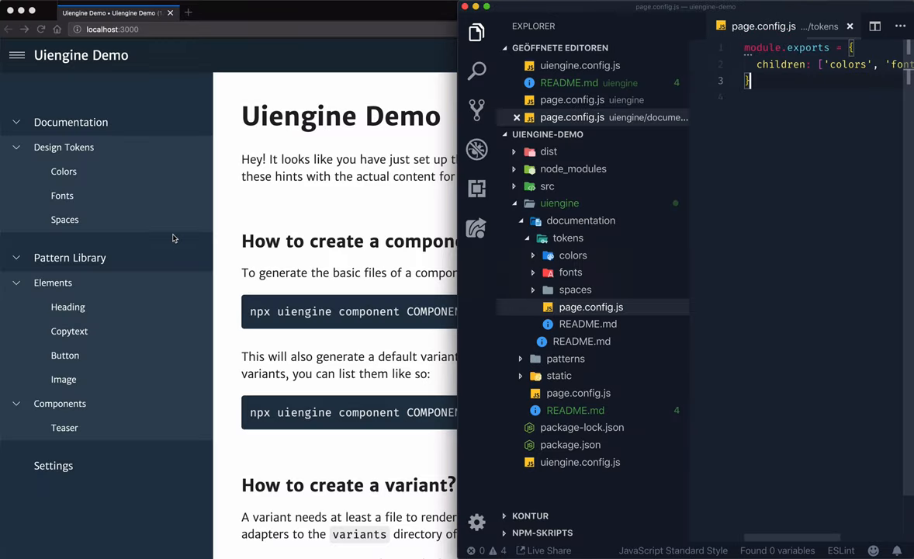
- Remove 'colors' from the start of the children array and append , 'colors' after 'spaces'
{"action": "left_click", "coordinate": [476, 31]}
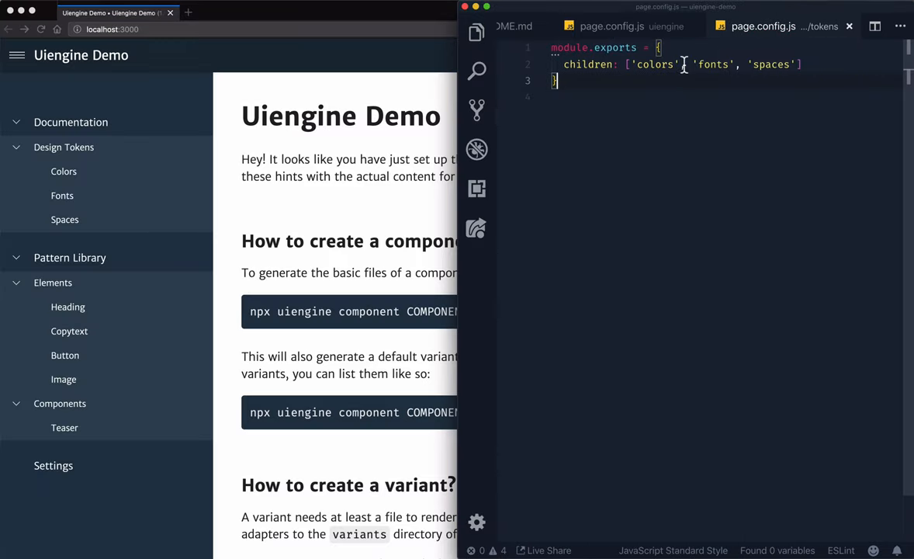
{"action": "key", "text": "Backspace"}
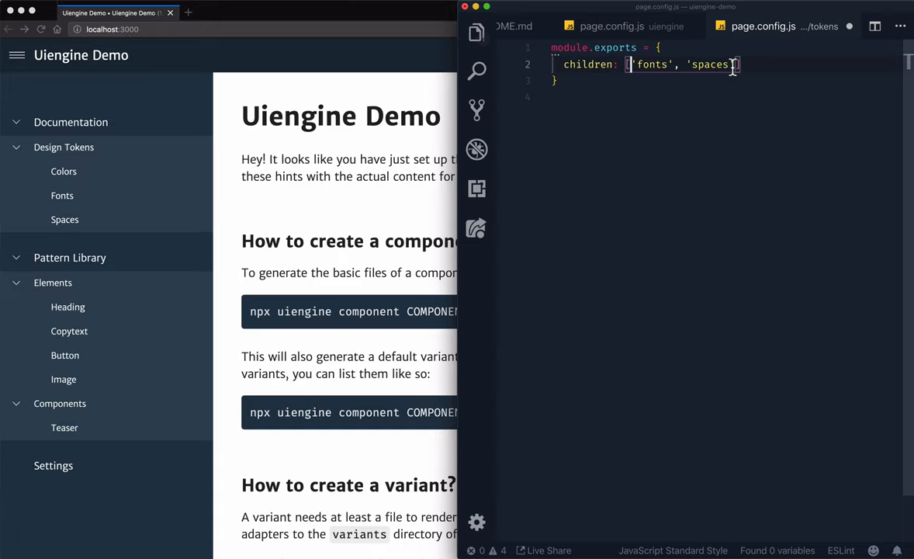
{"action": "type", "text": ", '"}
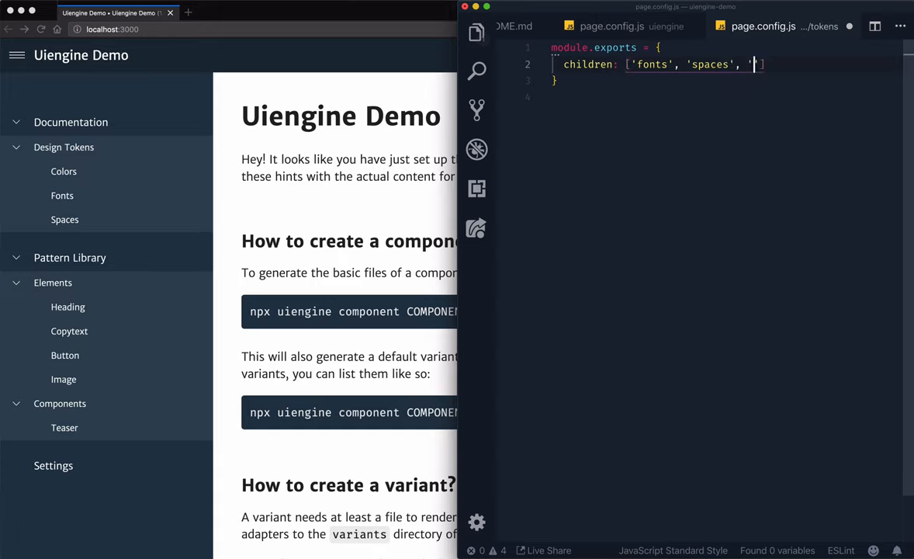
{"action": "type", "text": "'colors',"}
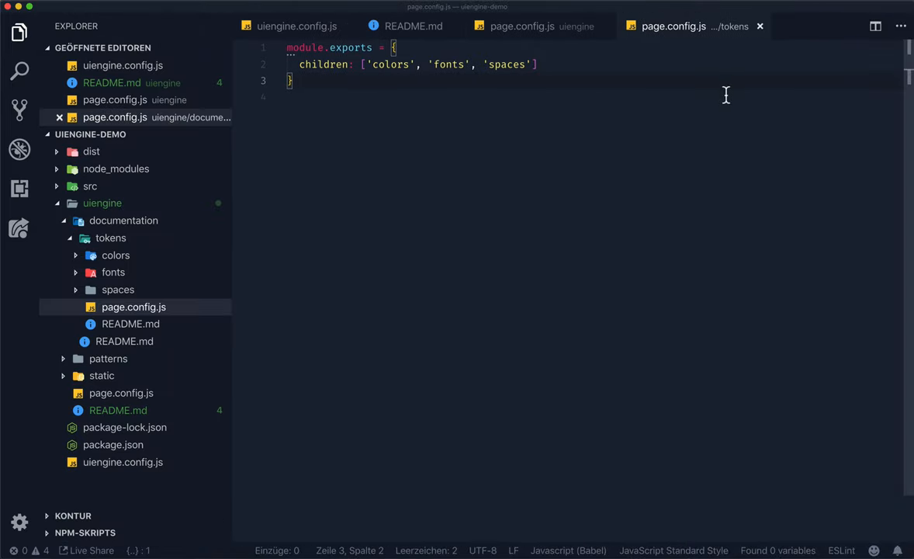
- Expand the spaces token folder and open its page.config.js
{"action": "left_click", "coordinate": [118, 290]}
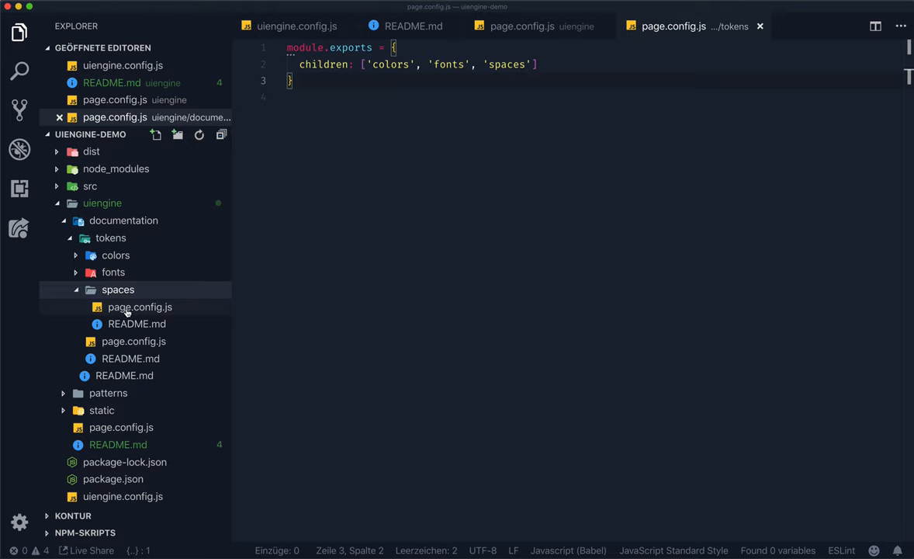
{"action": "left_click", "coordinate": [140, 307]}
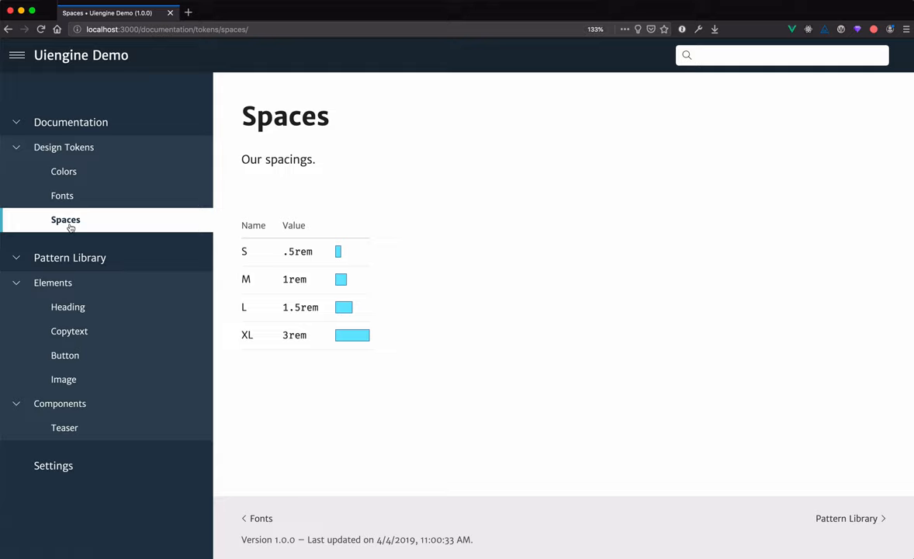
{"action": "mouse_move", "coordinate": [75, 227]}
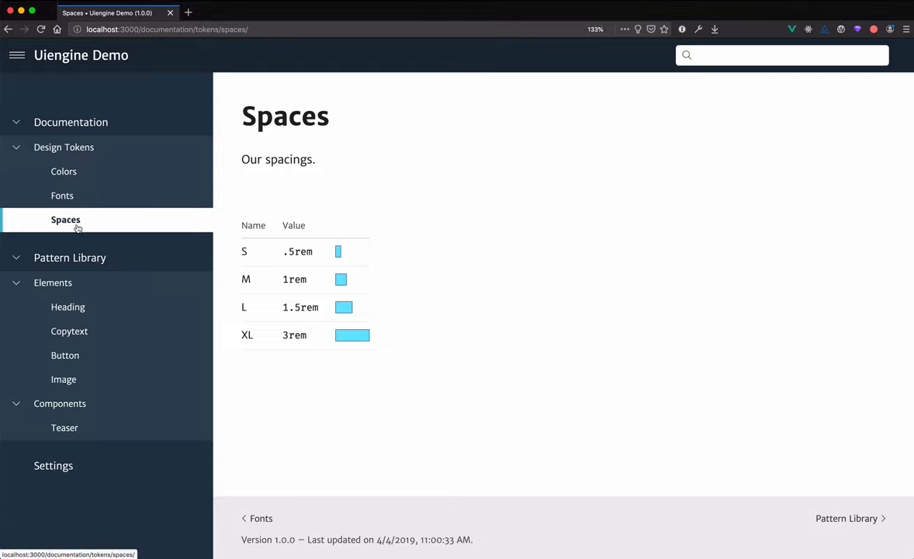
{"action": "mouse_move", "coordinate": [62, 196]}
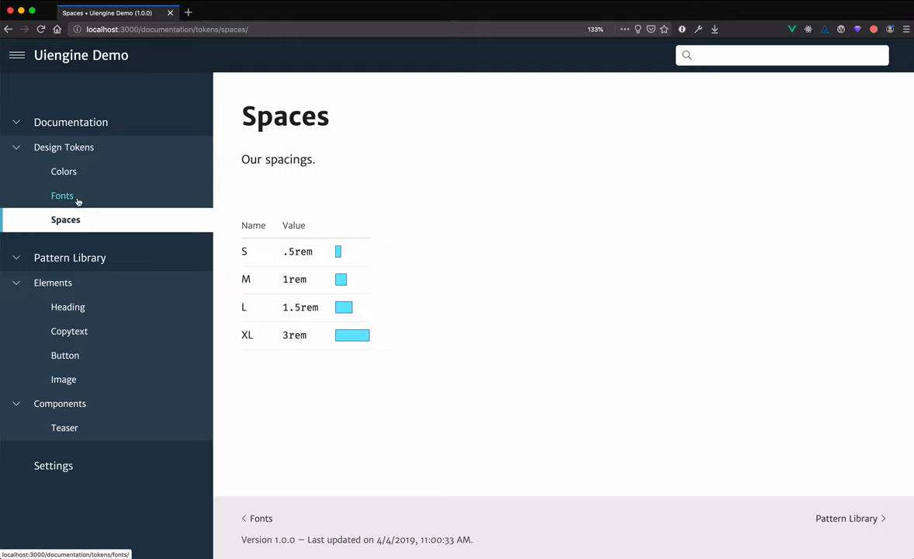
- View the Fonts and then the Colors pages under Design Tokens in the demo site
{"action": "left_click", "coordinate": [62, 195]}
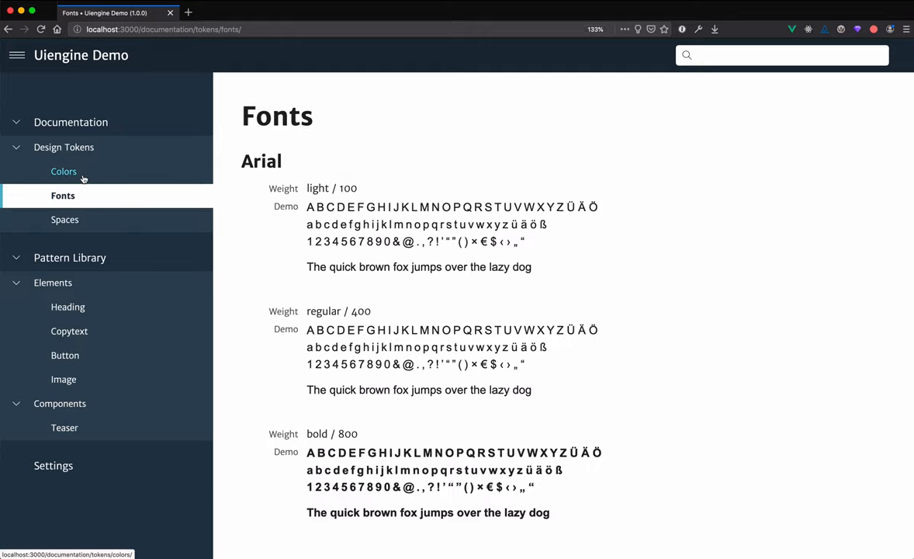
{"action": "left_click", "coordinate": [65, 171]}
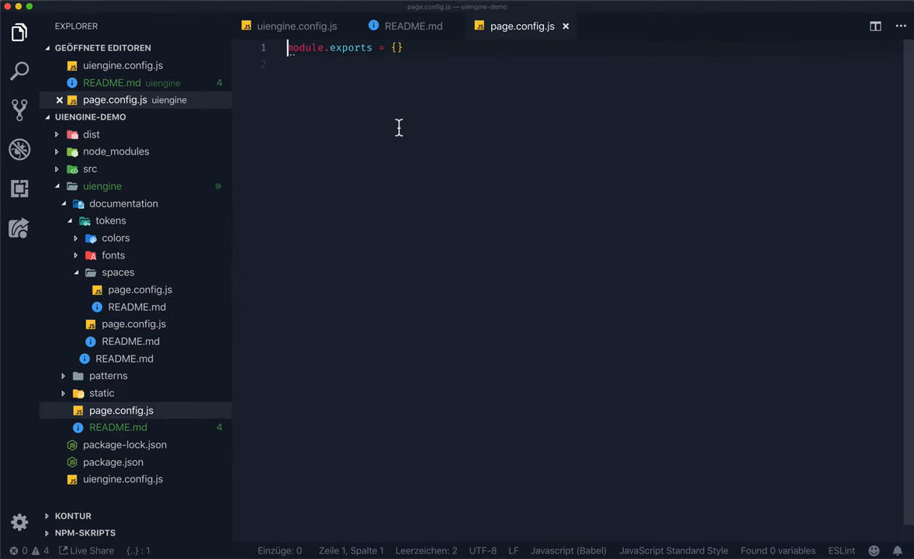
- Close all open editors and expand the colors token folder in the Explorer
{"action": "left_click", "coordinate": [565, 25]}
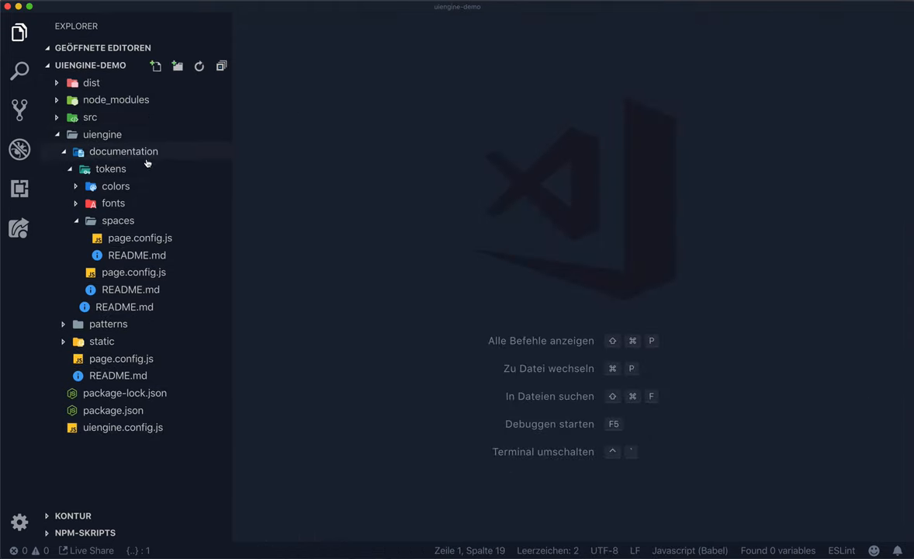
{"action": "left_click", "coordinate": [115, 186]}
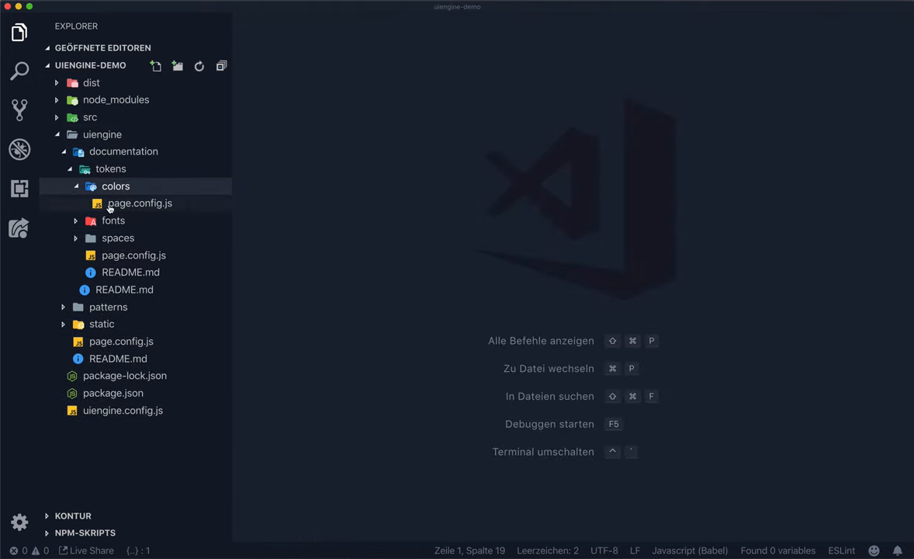